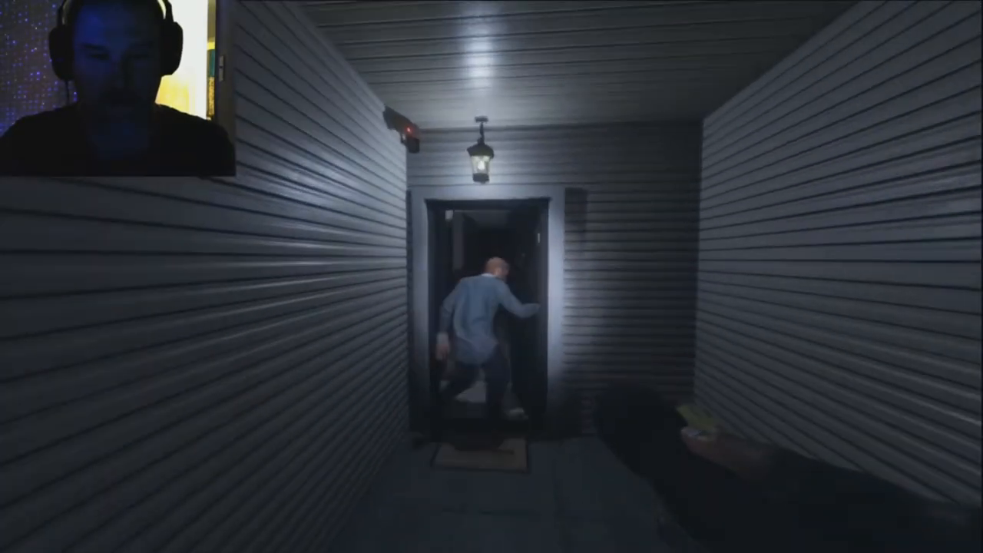
Walk forward after the teammate through the hallway toward the van
key("w")
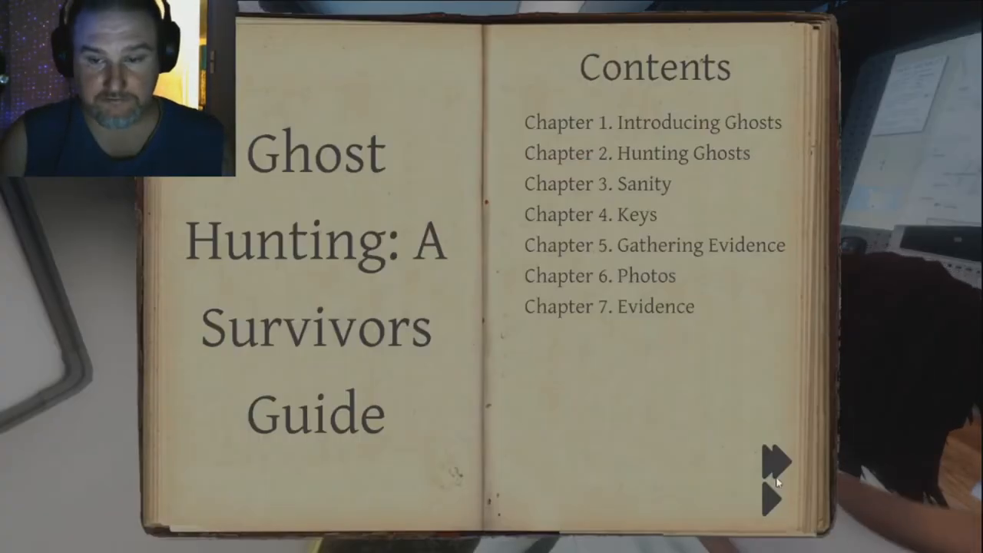
Skip ahead through the journal chapters and page on to the Photos page with one captured photo
left_click(776, 461)
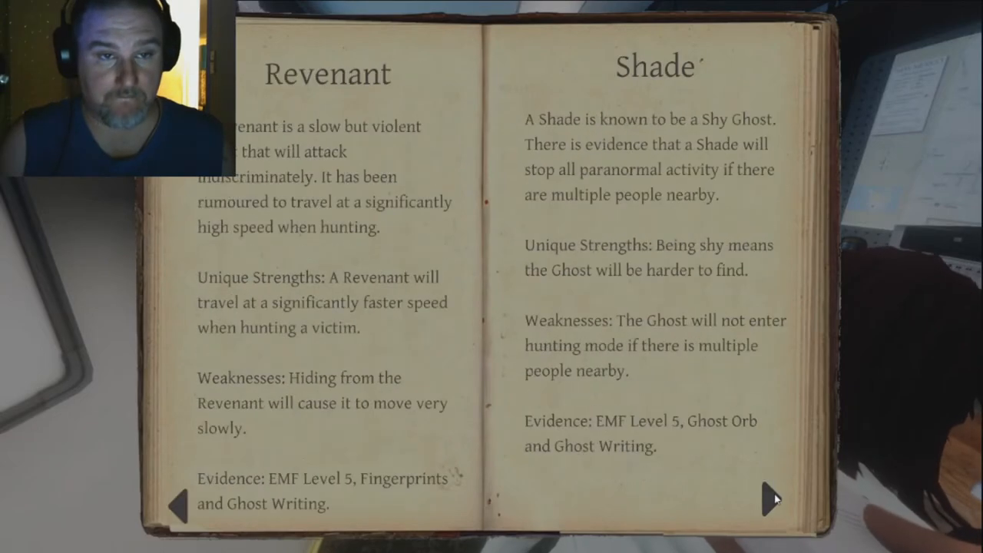
left_click(771, 499)
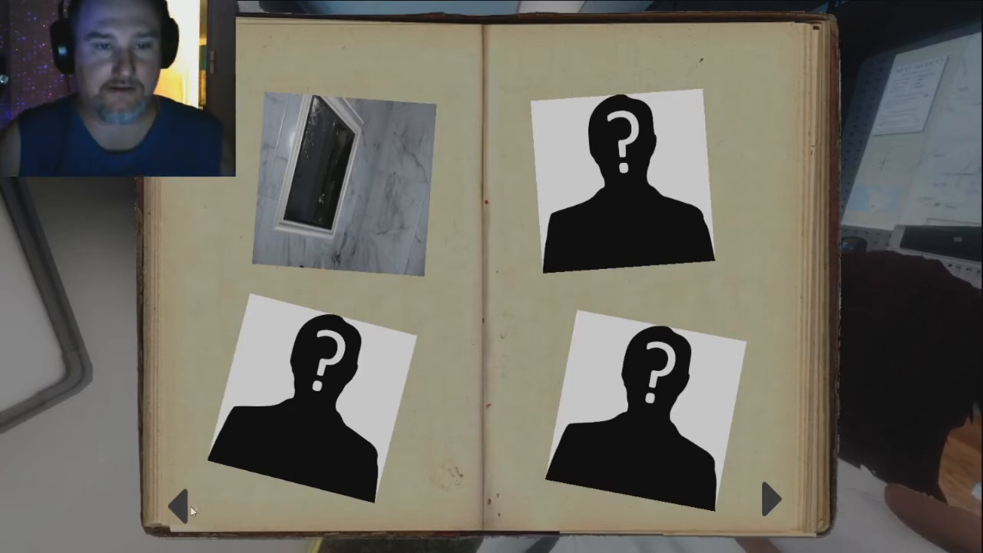
left_click(772, 498)
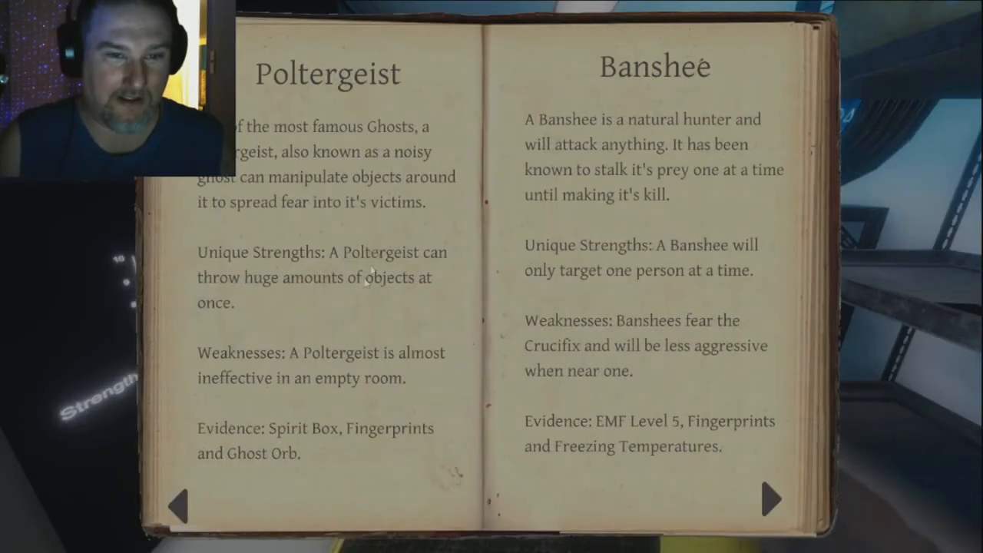
mouse_move(336, 294)
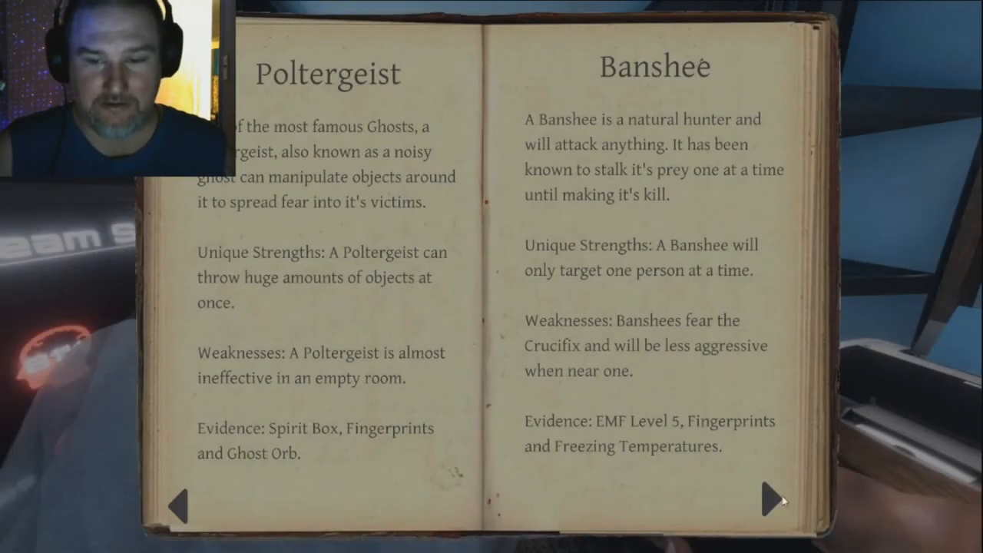
Turn the journal to the photos page with the fingerprint and ghost captures
left_click(770, 498)
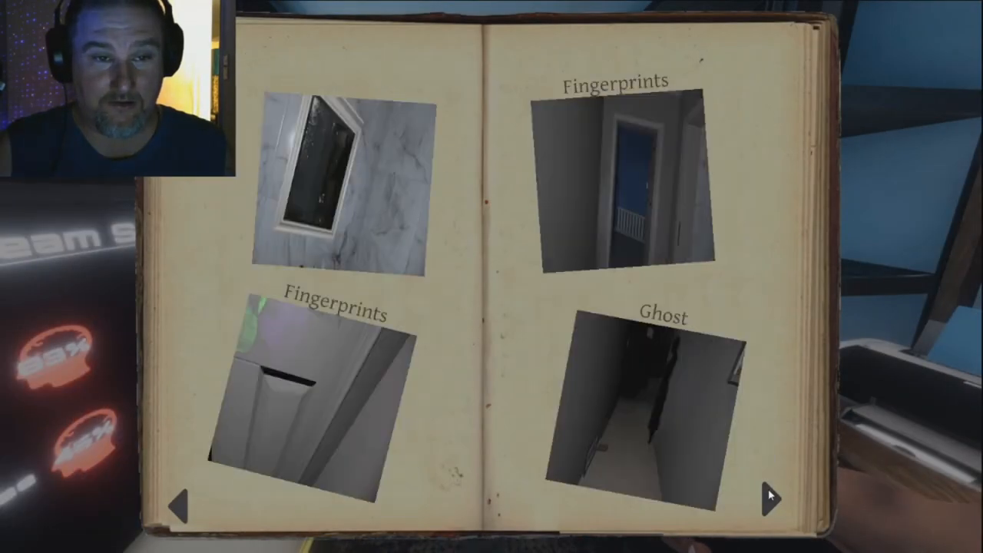